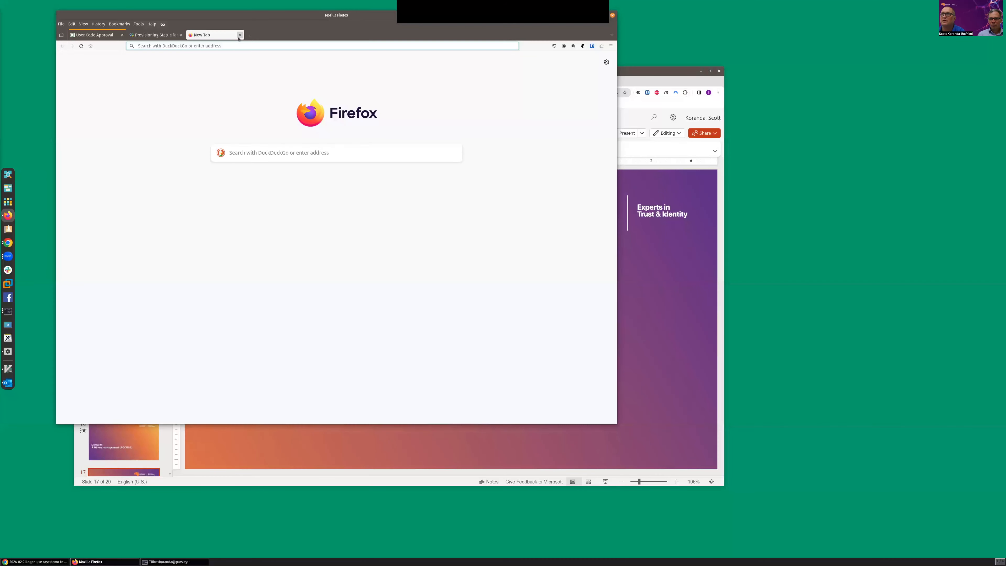
left_click(154, 35)
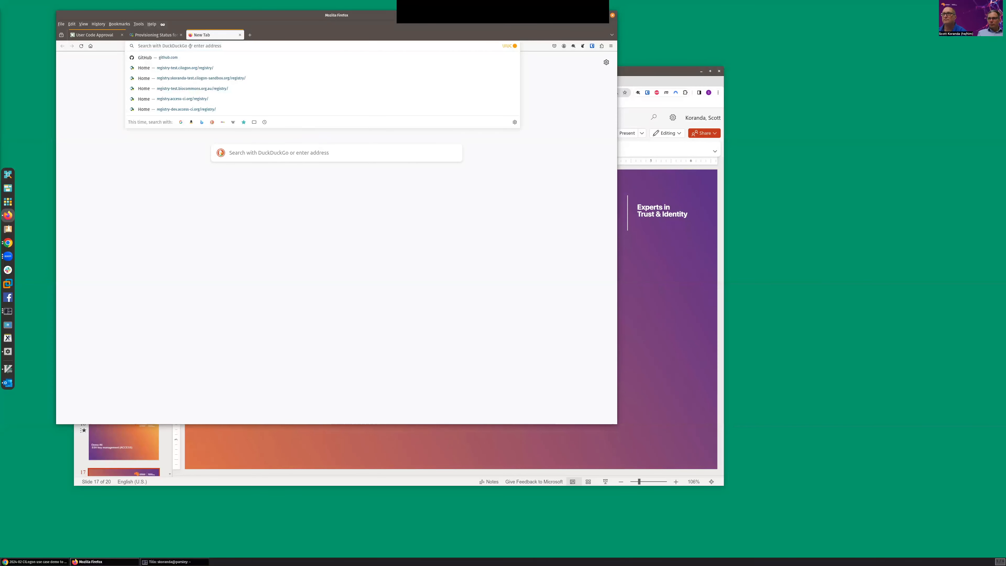
mouse_move(109, 88)
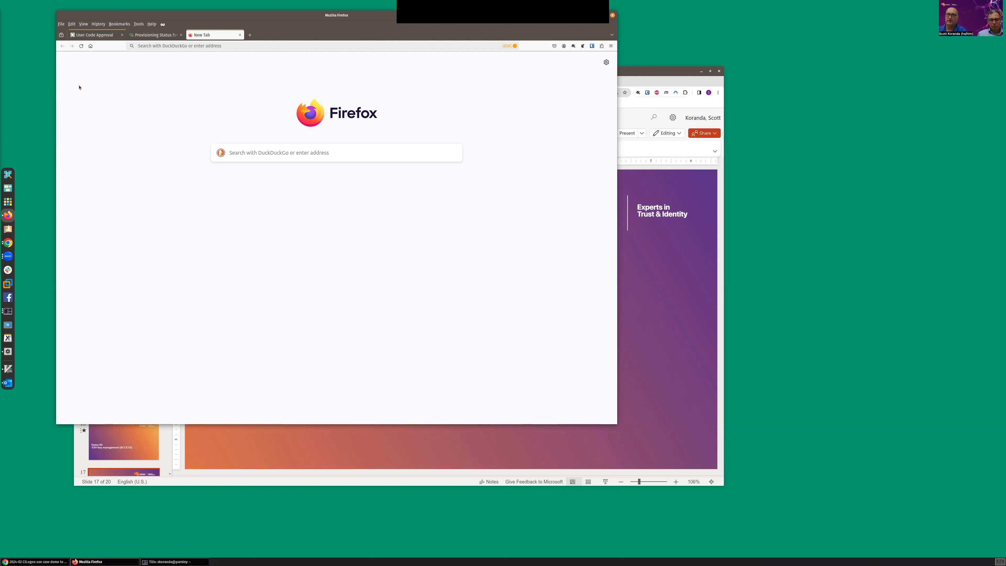
left_click(186, 45)
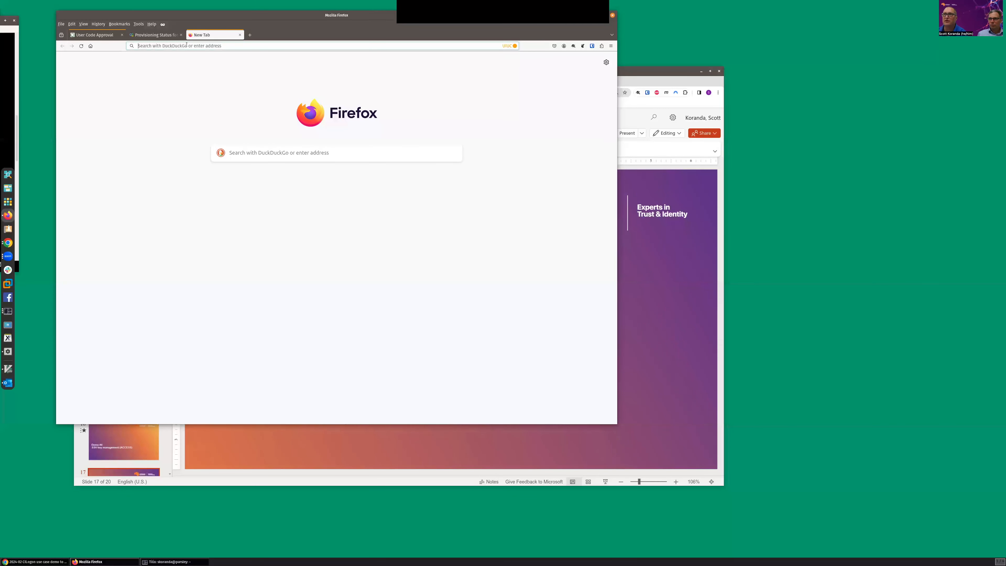
type("https://ondemand.mess-project.net")
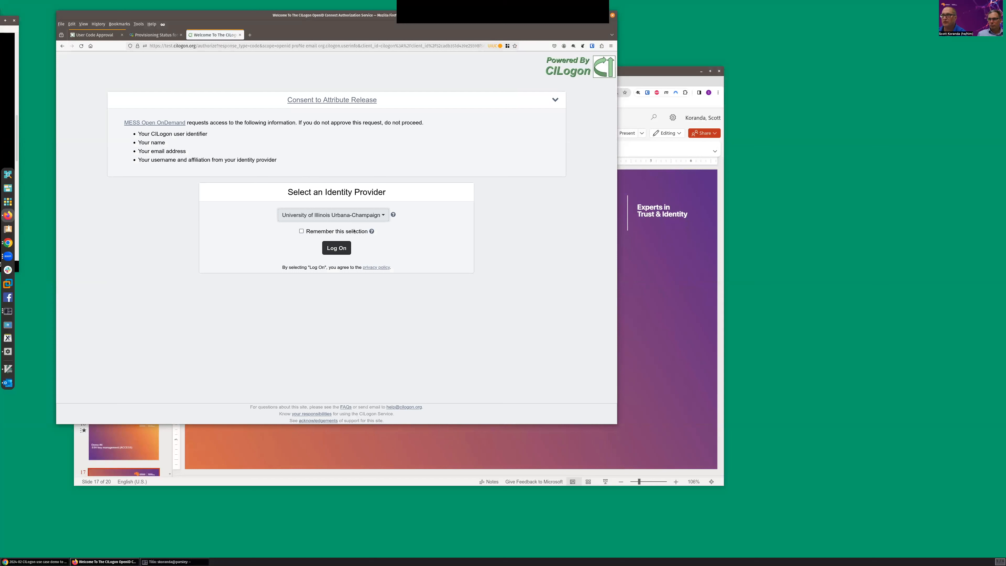
left_click(336, 248)
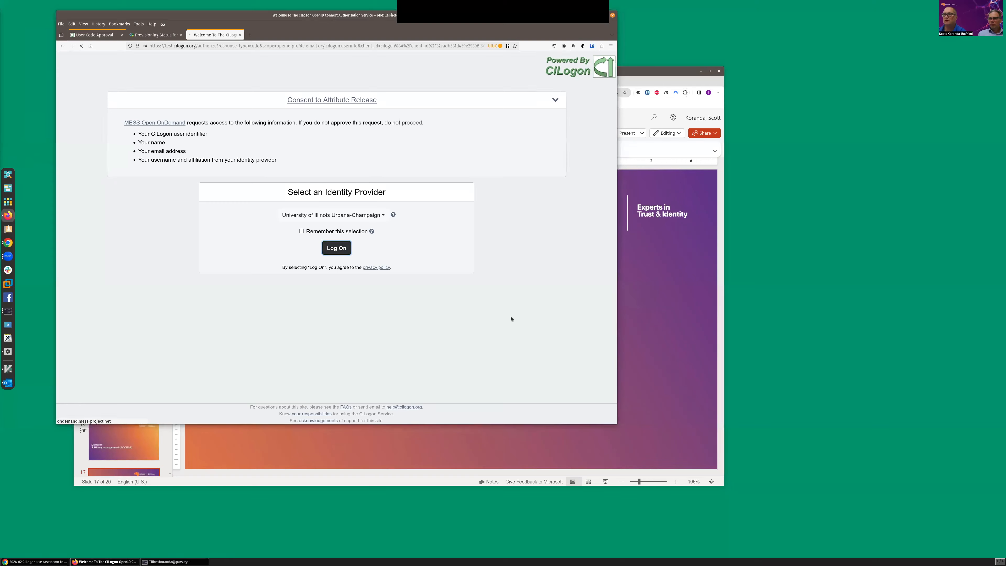
Finish consent, then browse the Files, Jobs, Interactive Apps and Clusters menus on the dashboard
left_click(336, 248)
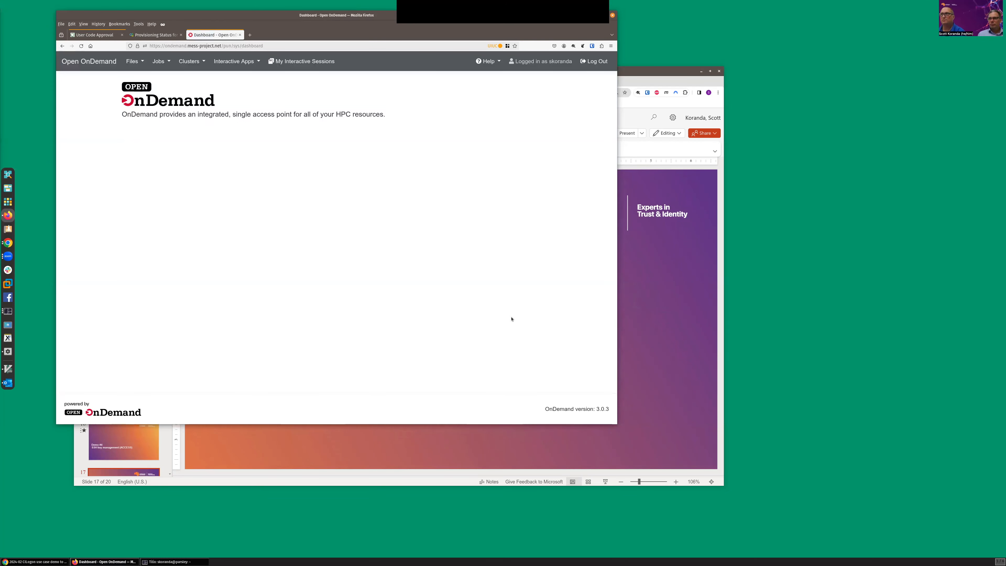
mouse_move(546, 72)
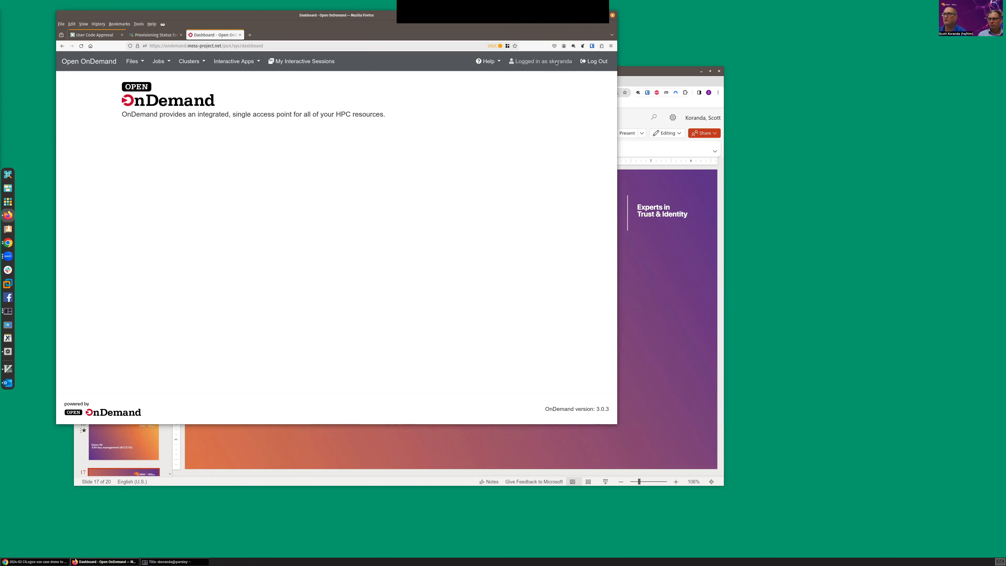
mouse_move(544, 61)
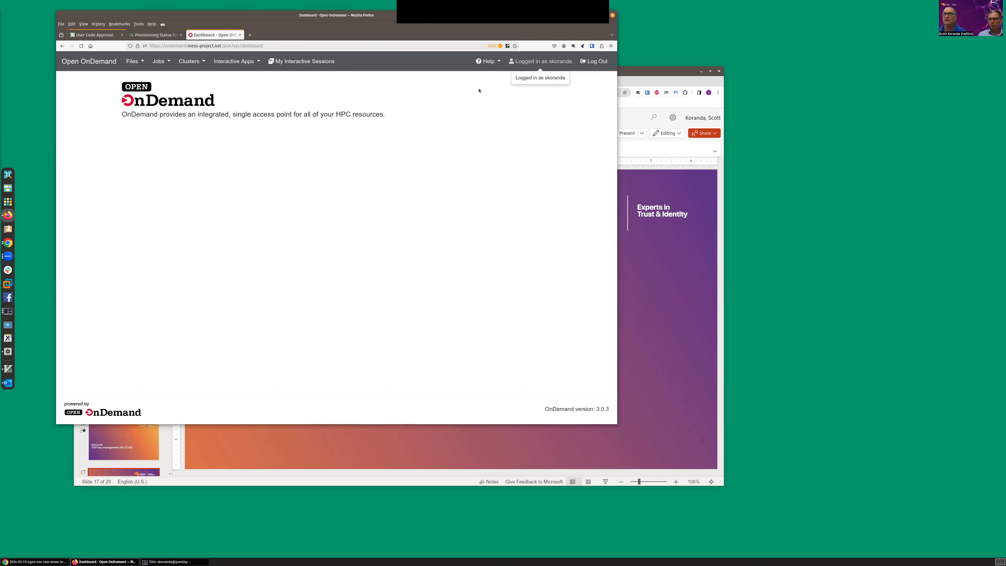
mouse_move(430, 90)
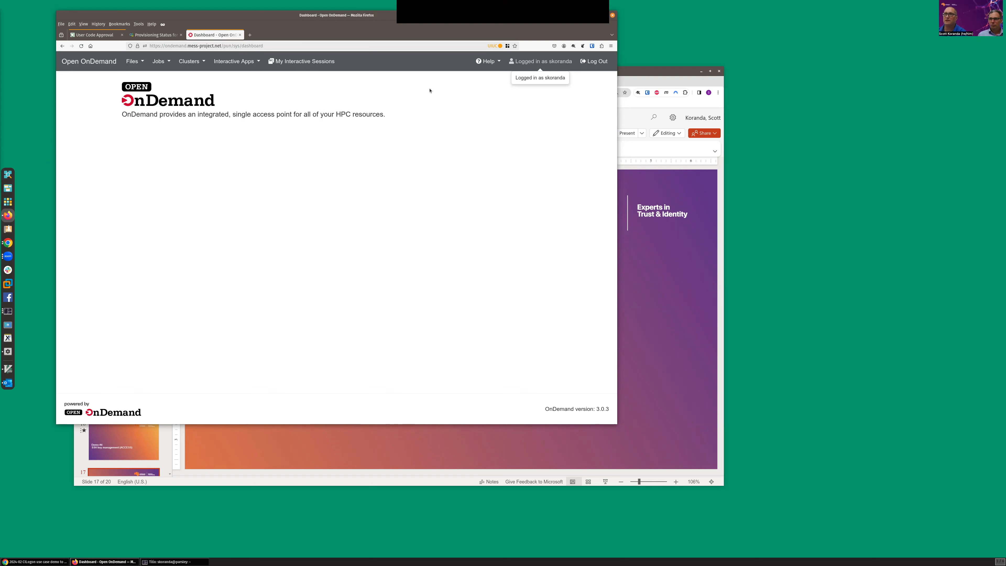
mouse_move(417, 107)
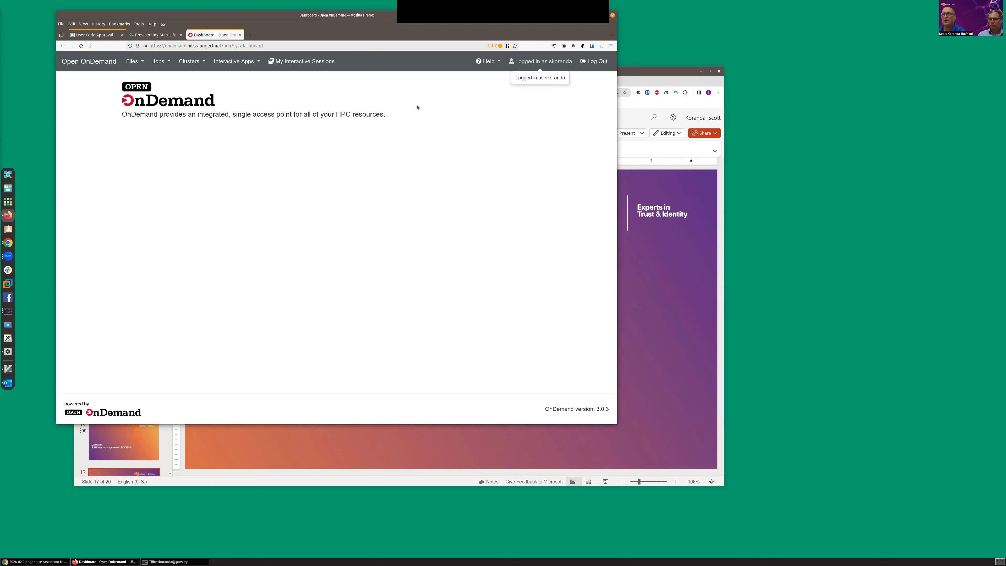
mouse_move(243, 246)
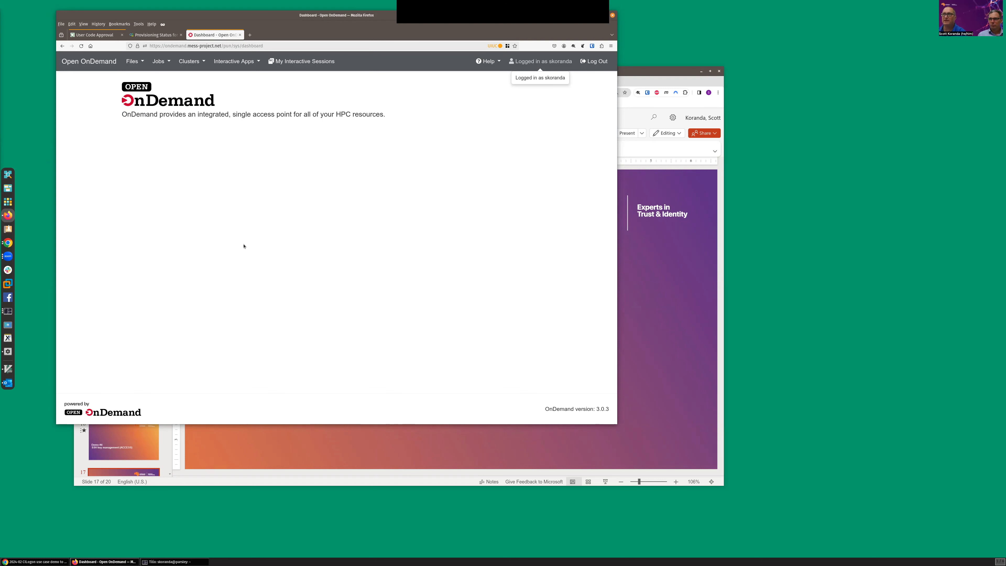
mouse_move(380, 257)
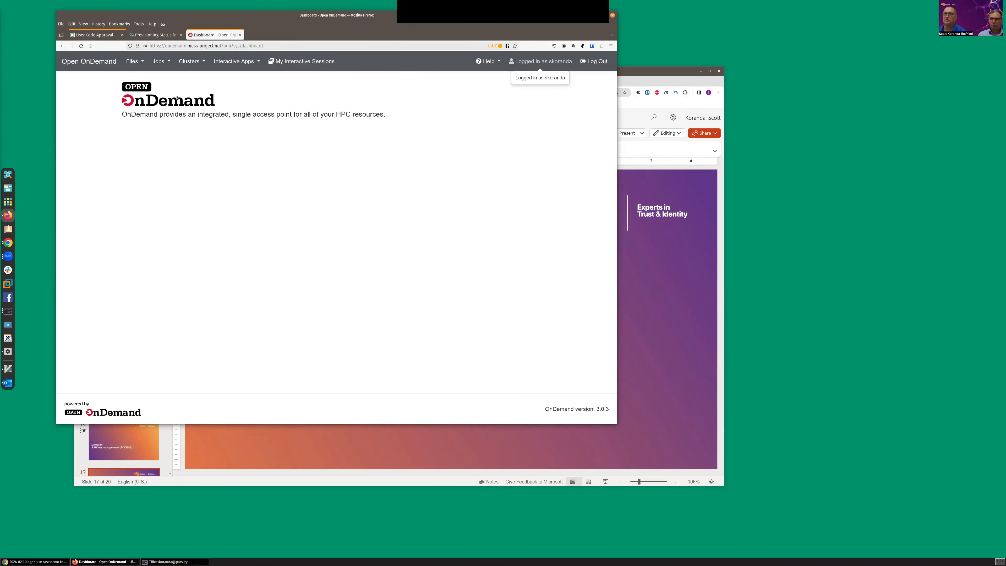
left_click(132, 61)
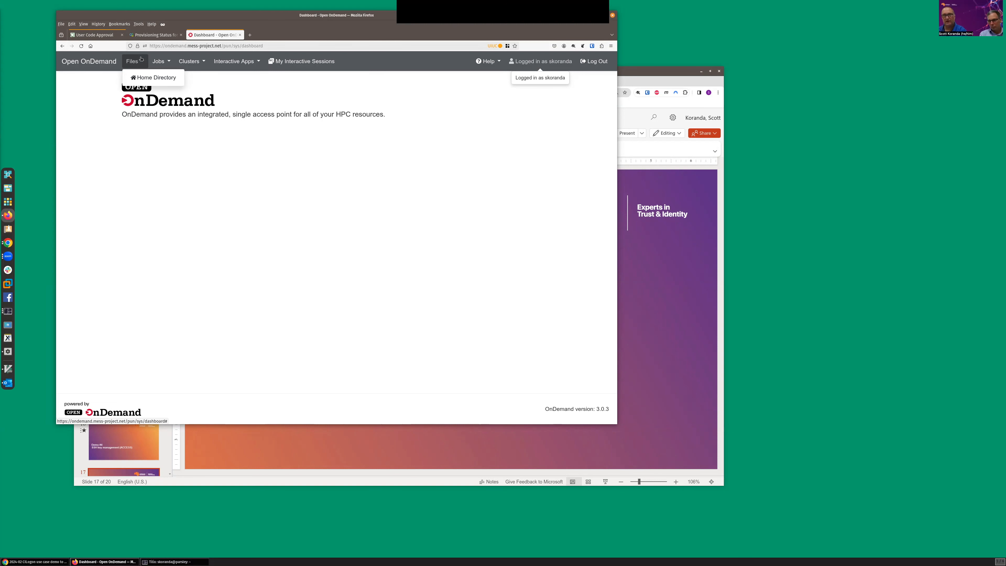
left_click(159, 61)
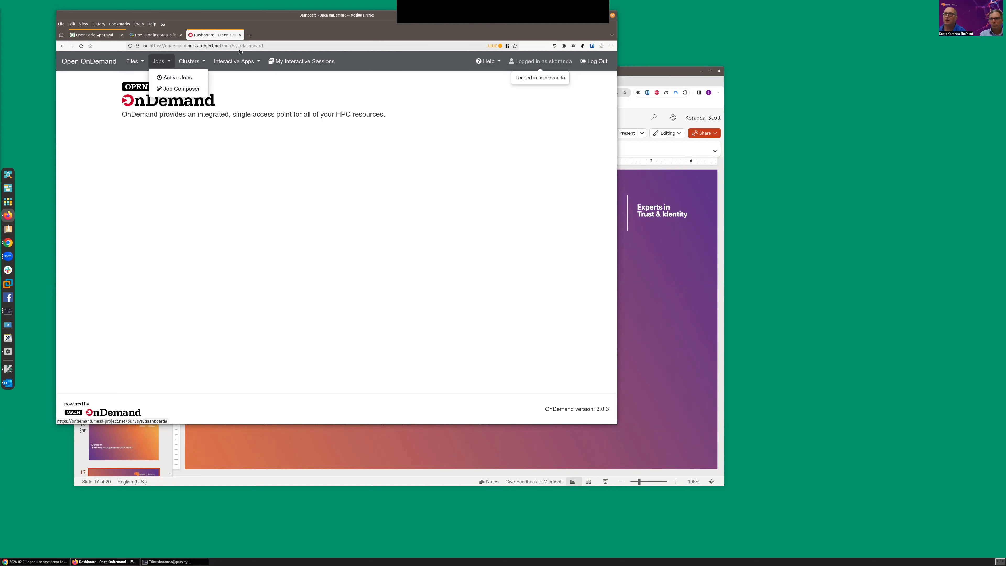
left_click(234, 61)
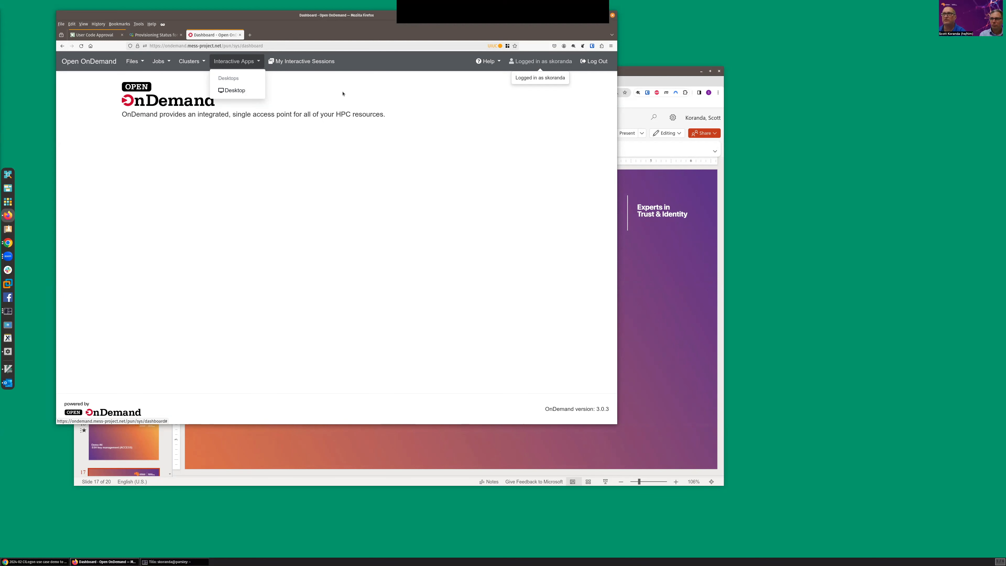
left_click(189, 61)
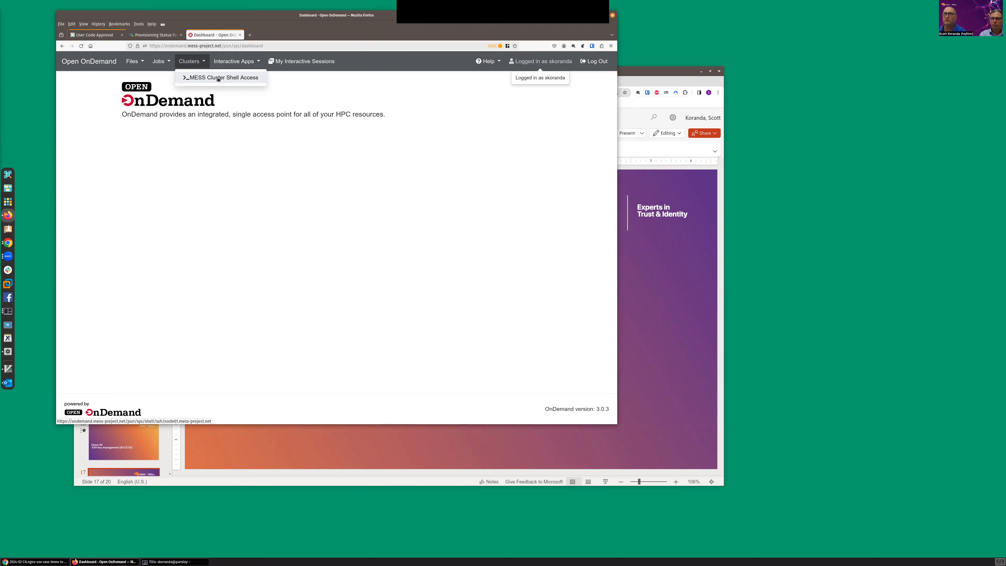
Start MESS Cluster Shell Access on node01, run whoami, and edit analysis_job_type_01.sh in vim
left_click(222, 77)
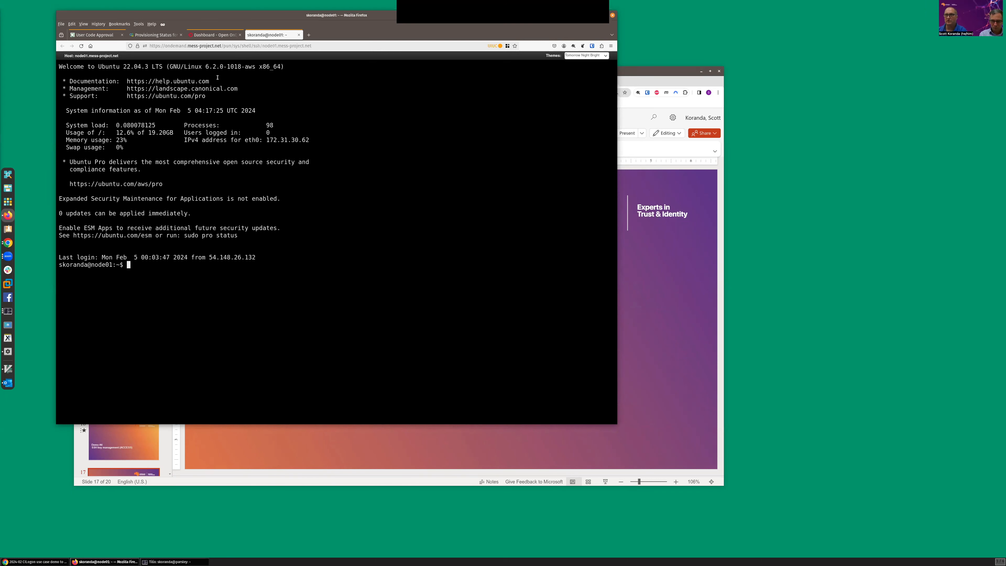
type("whoami")
type("ls")
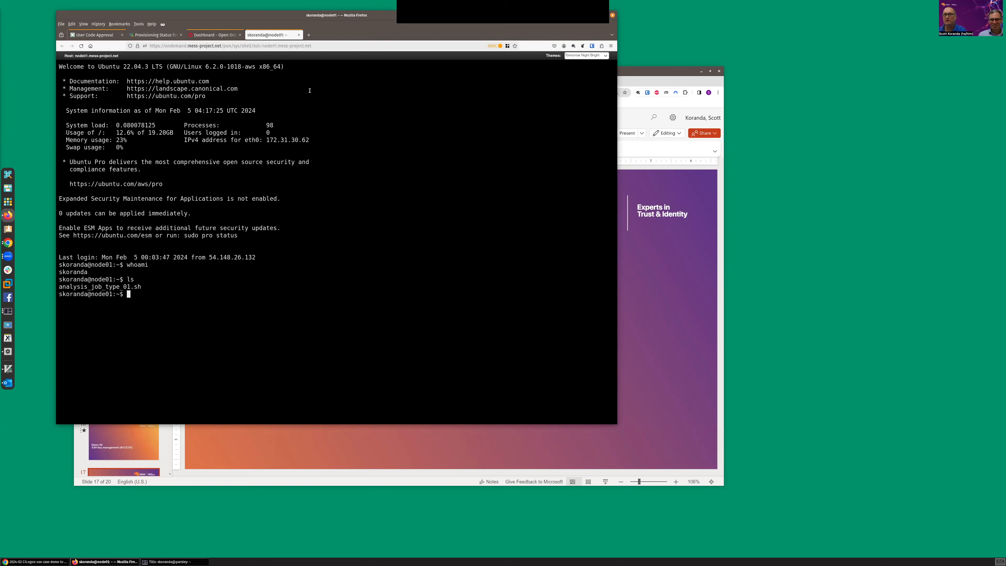
type("vim a")
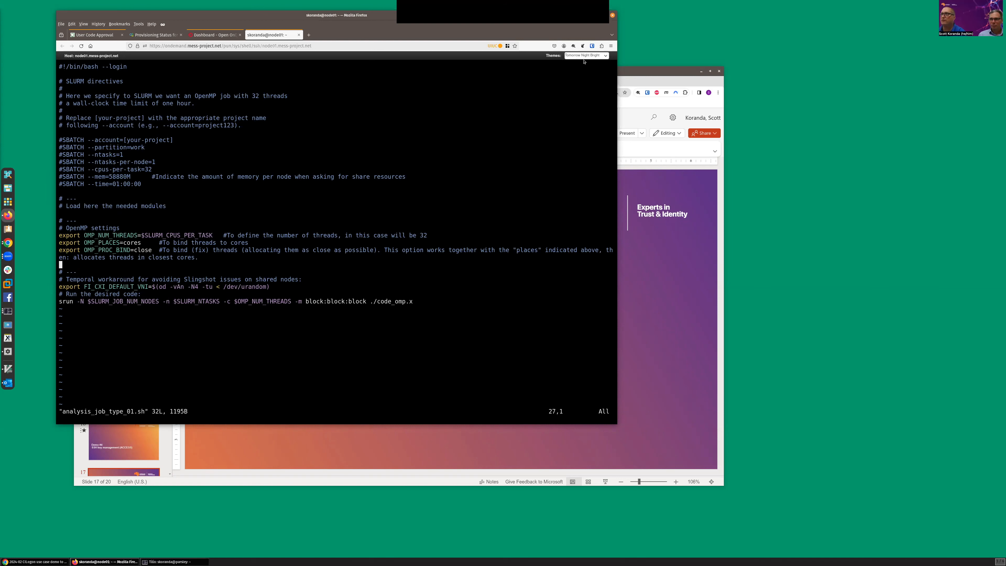
Try the Default theme, settle on a Bright light theme, then clear back to the prompt
left_click(585, 55)
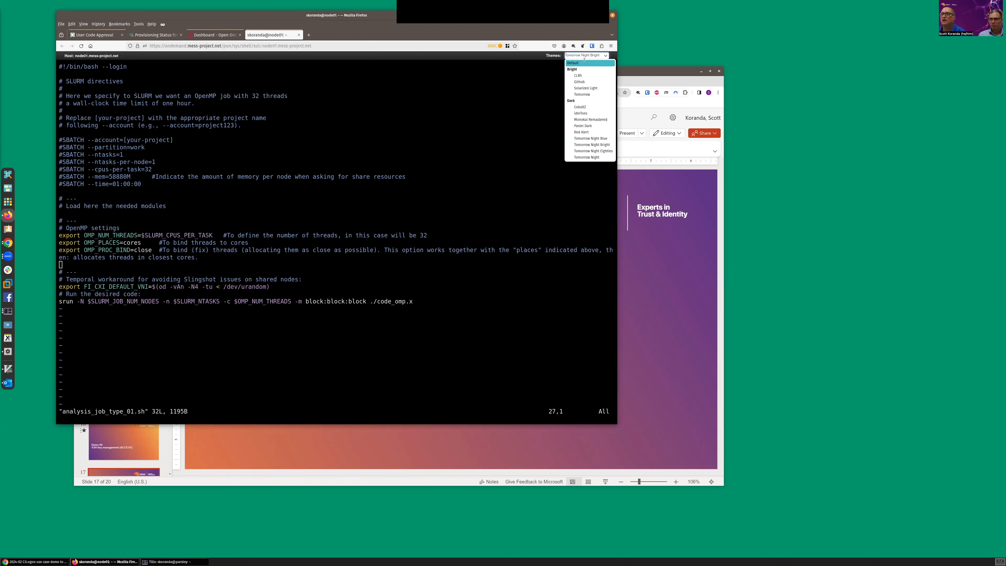
left_click(573, 62)
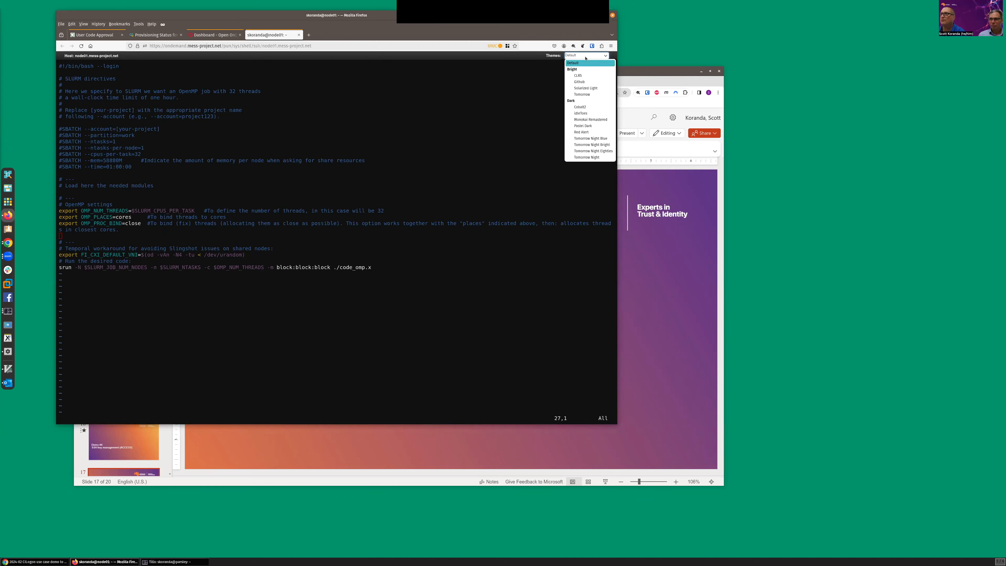
left_click(578, 74)
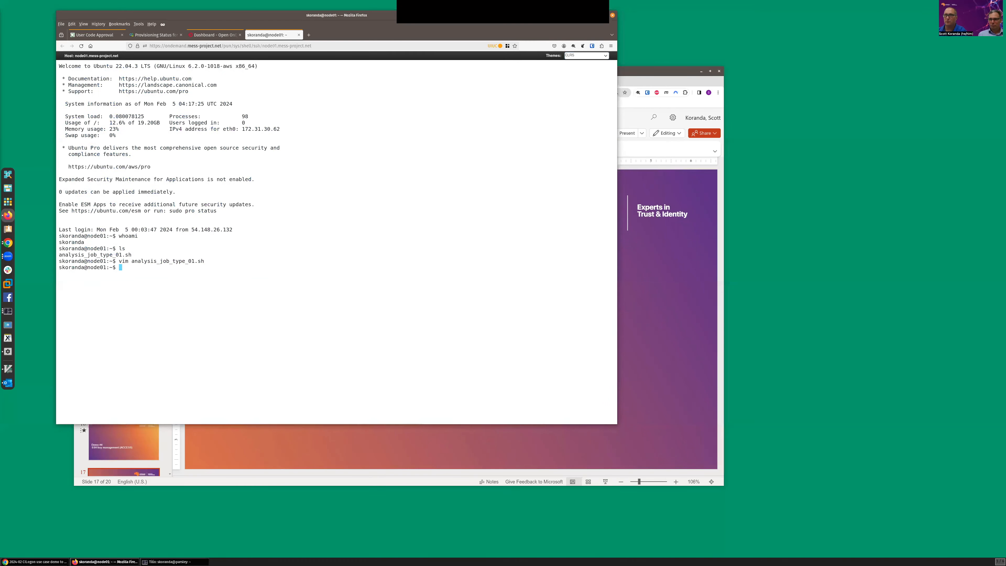
type("cl")
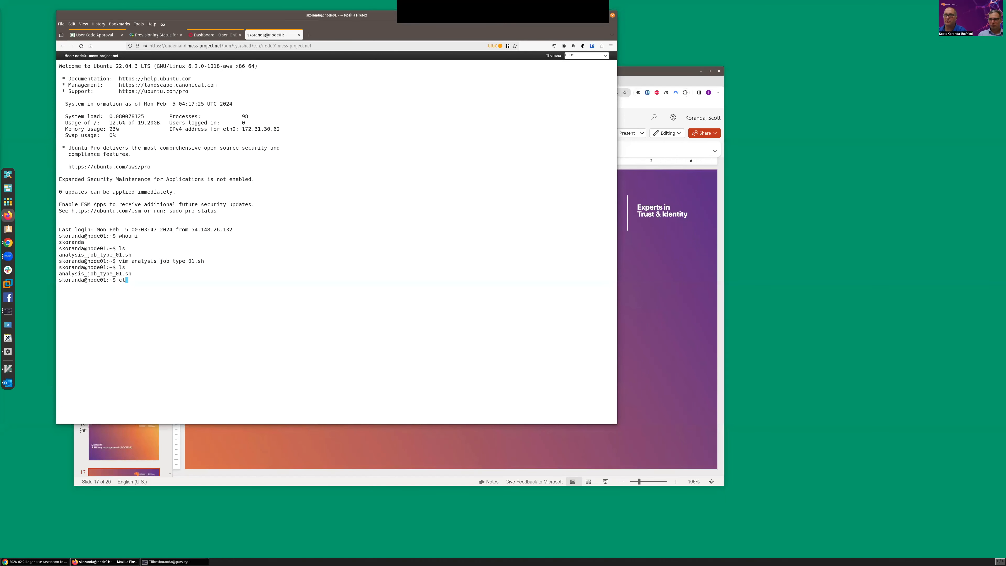